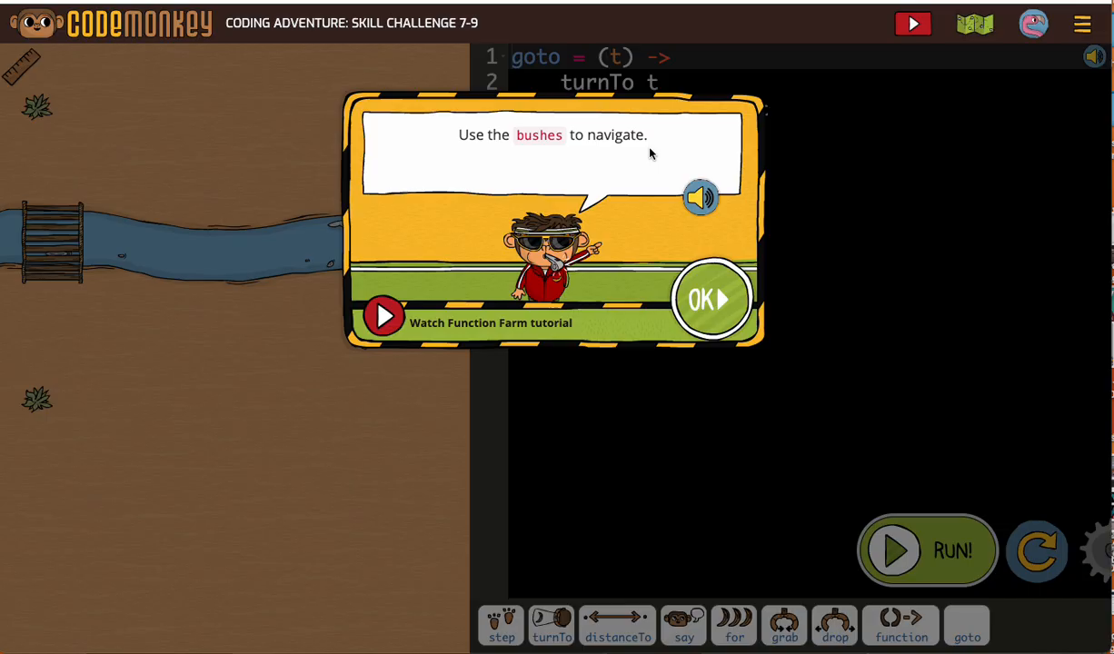
Close the bushes navigation hint to reveal the starter code
left_click(711, 300)
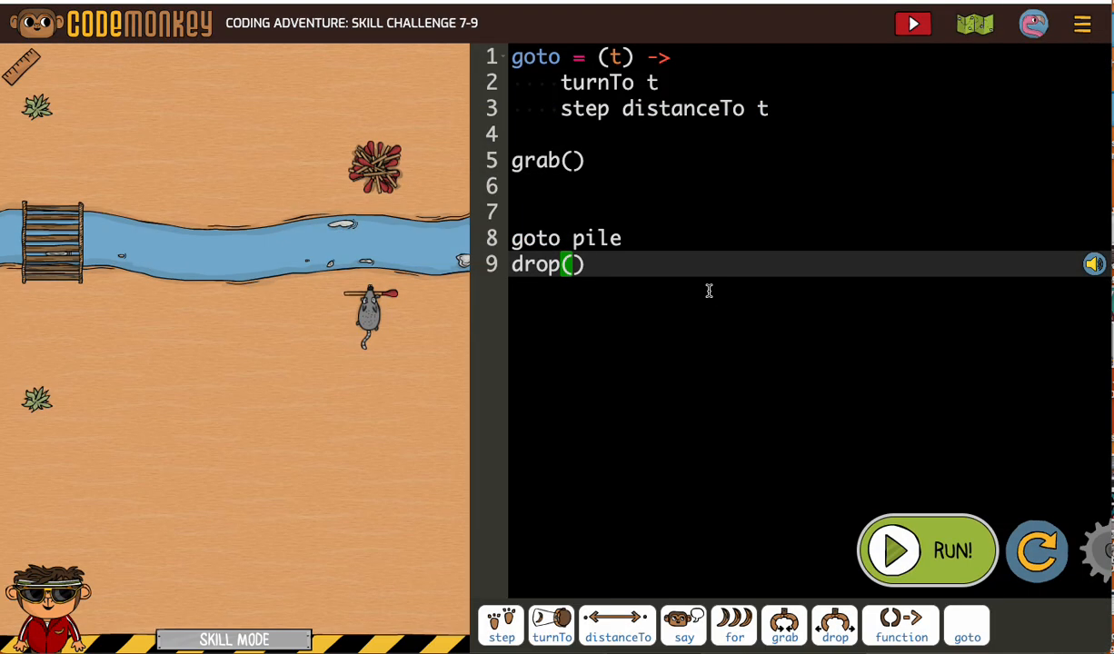
mouse_move(471, 436)
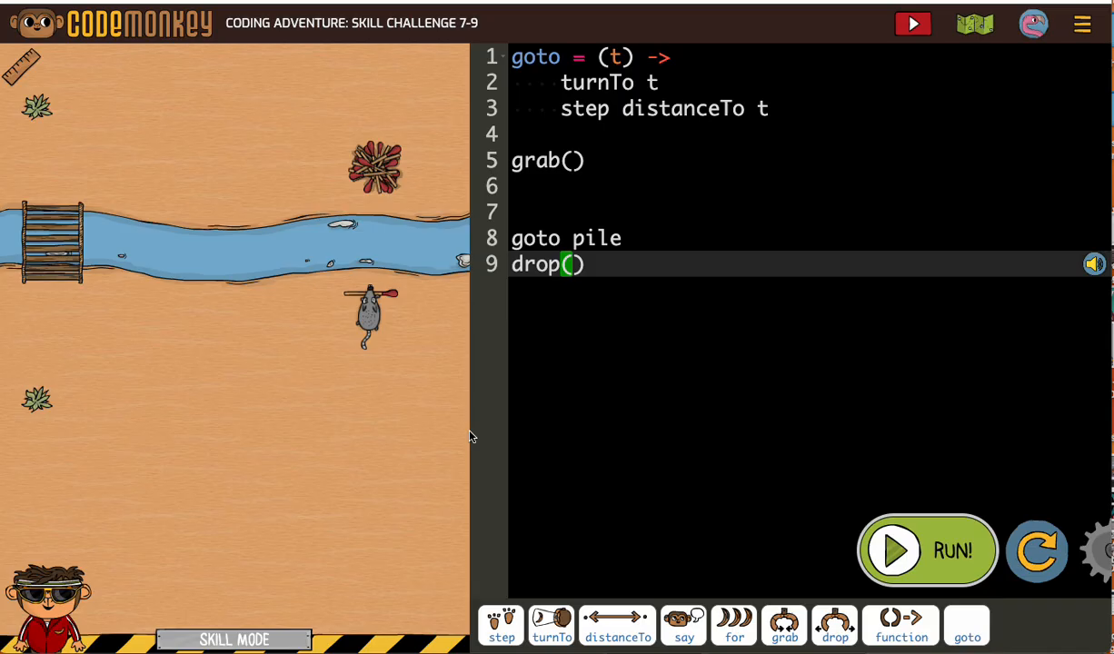
mouse_move(613, 95)
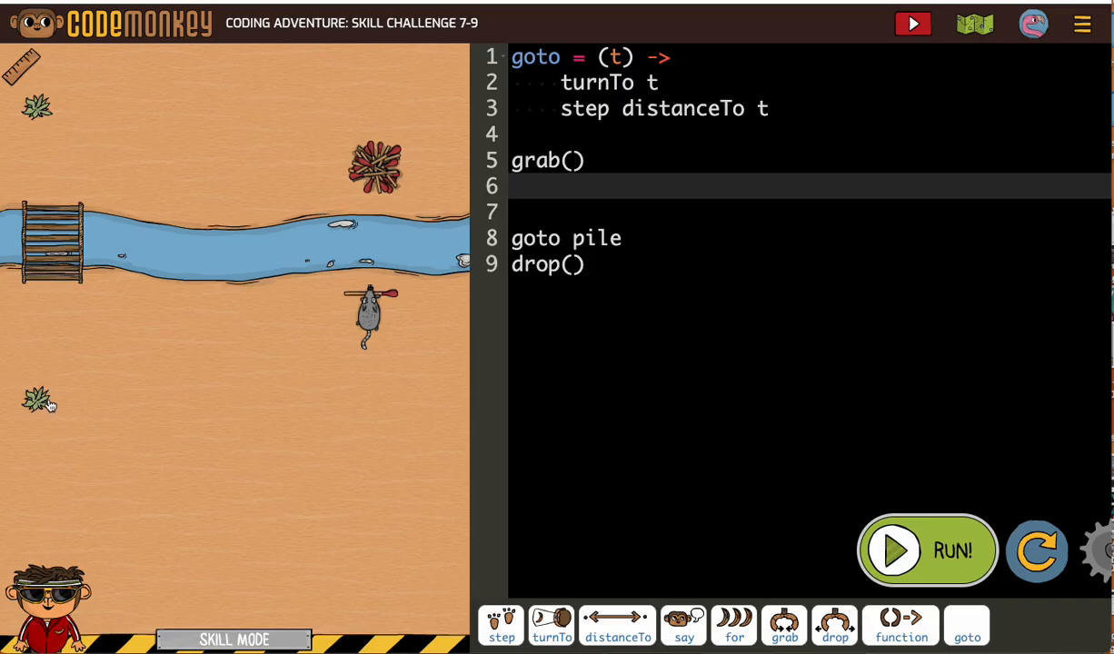
mouse_move(43, 270)
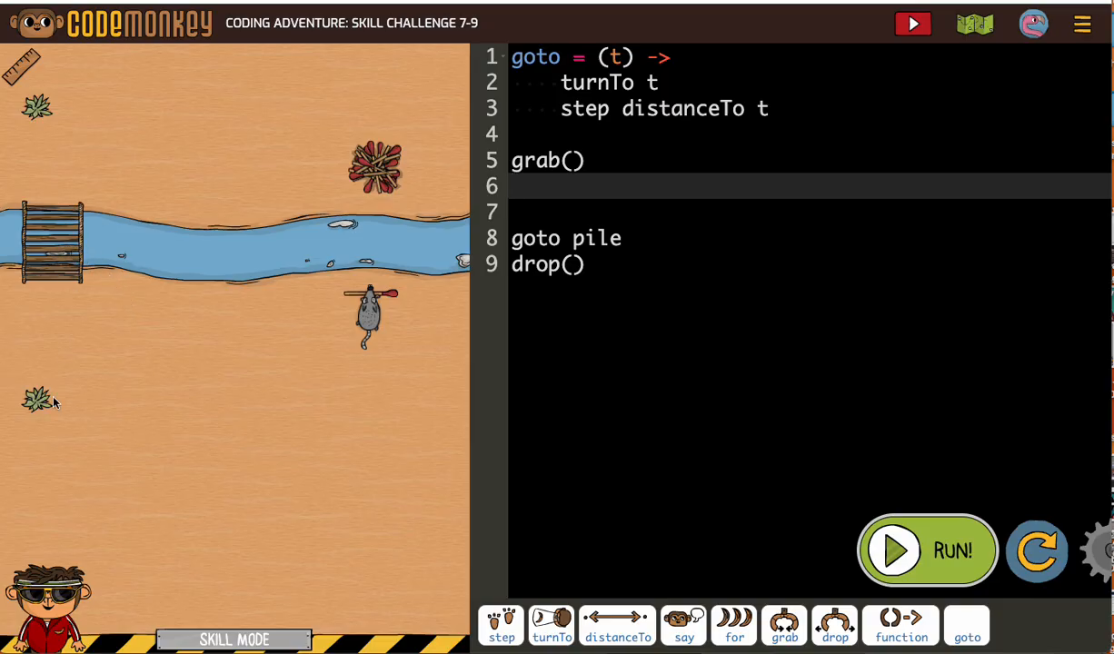
mouse_move(23, 403)
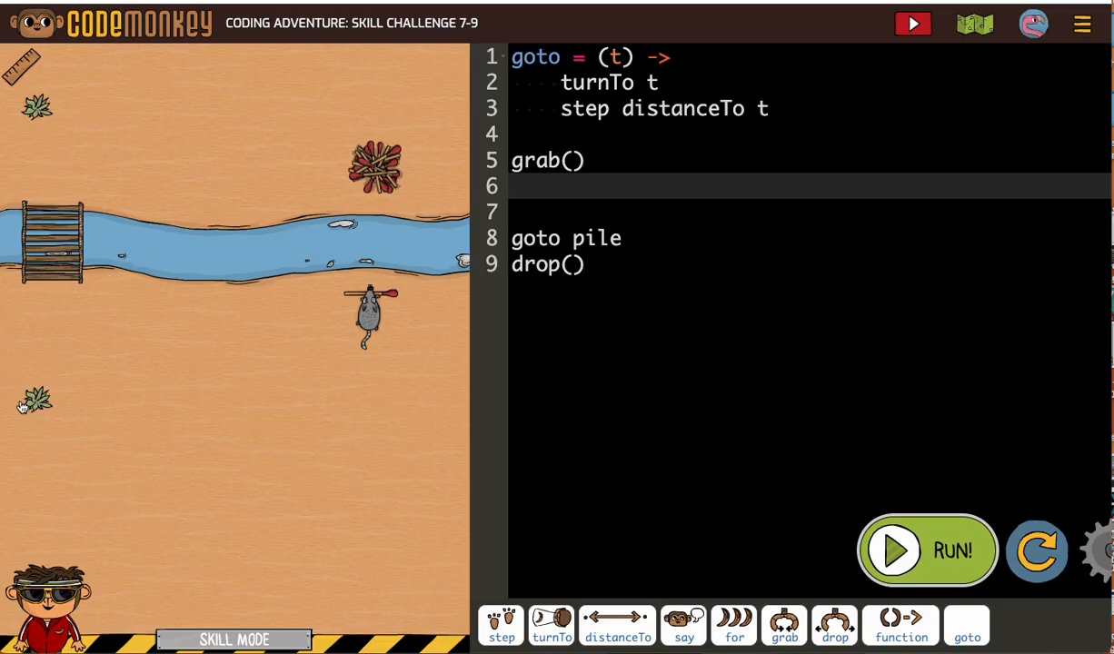
mouse_move(810, 563)
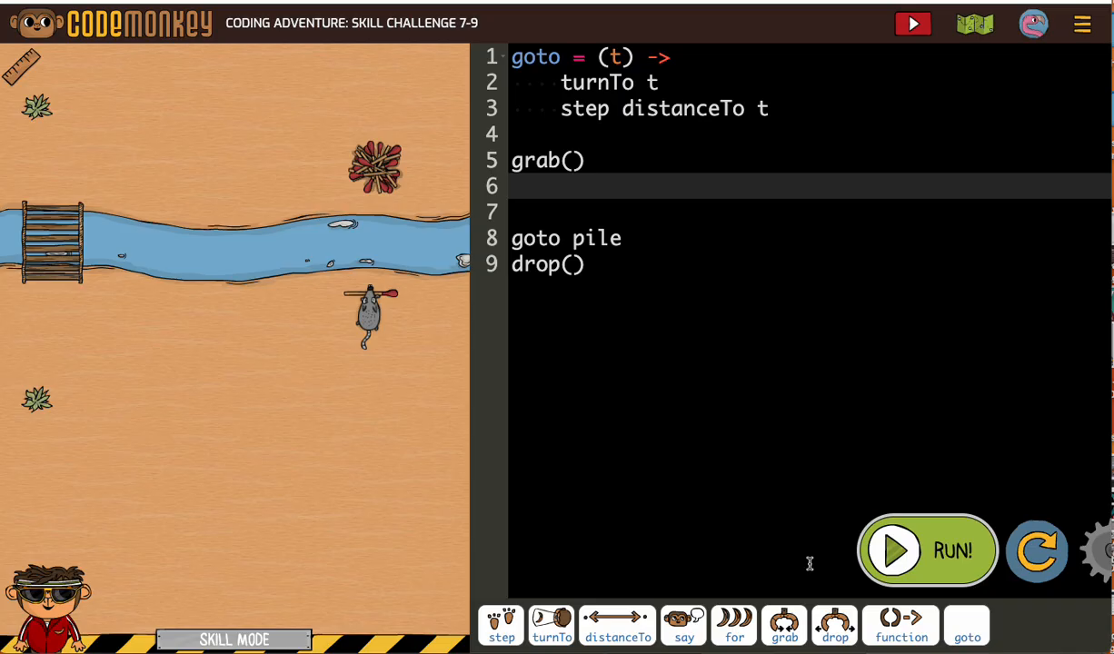
Add 'goto bushes[1]' and 'goto bushes[0]' after grab, before goto pile
left_click(968, 635)
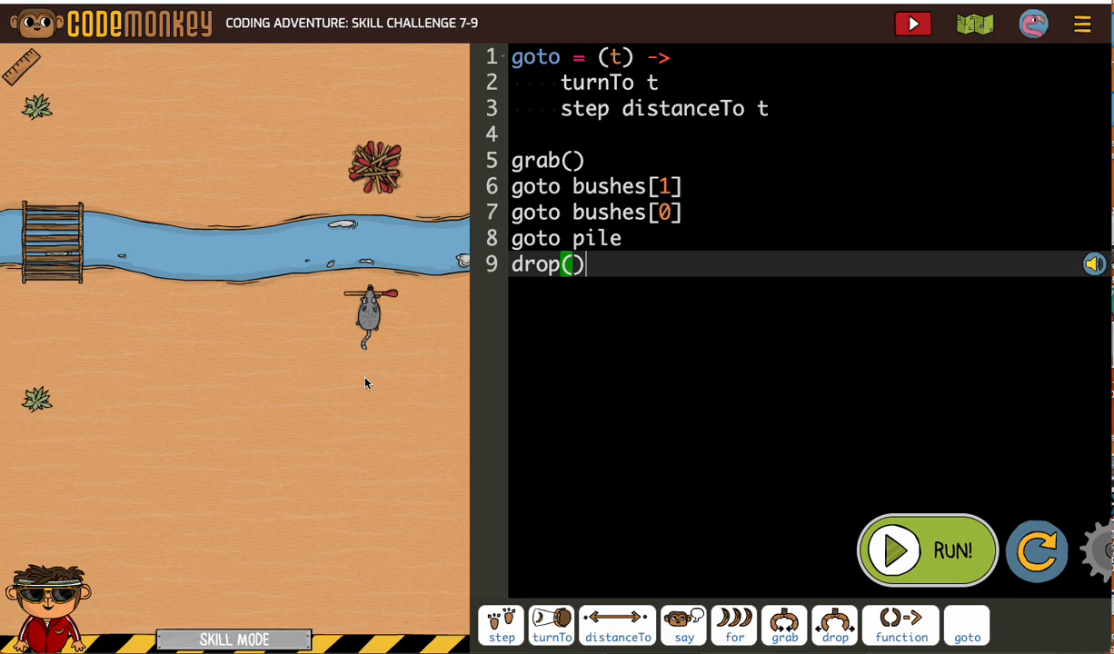
mouse_move(926, 552)
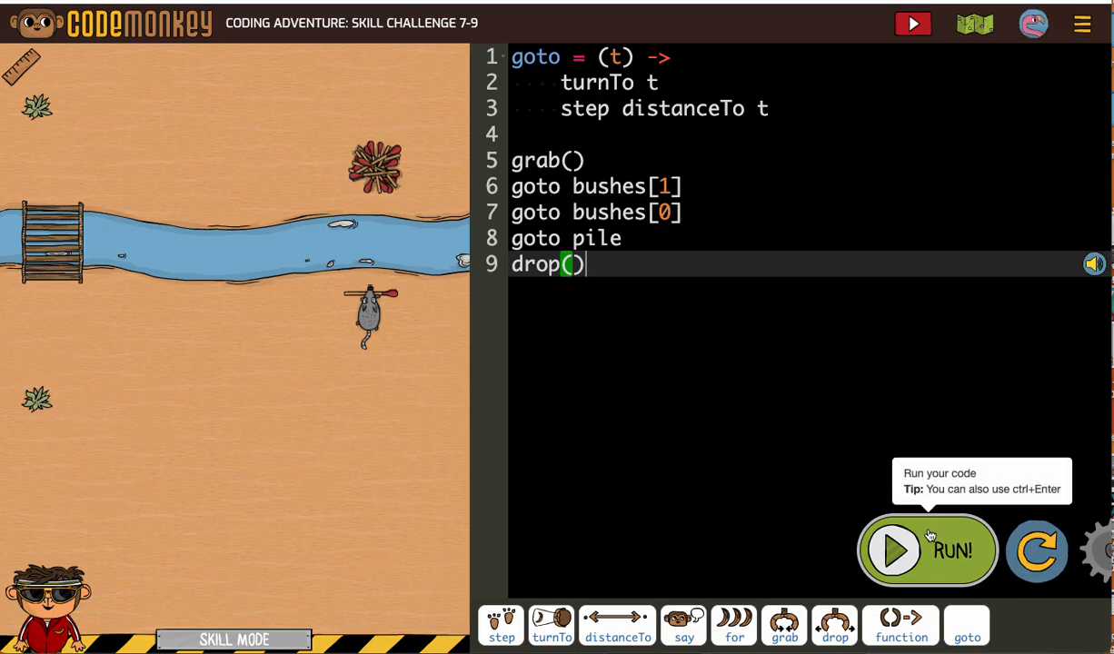
Run the program so the rat delivers the match and Challenge 7-9 completes
left_click(899, 552)
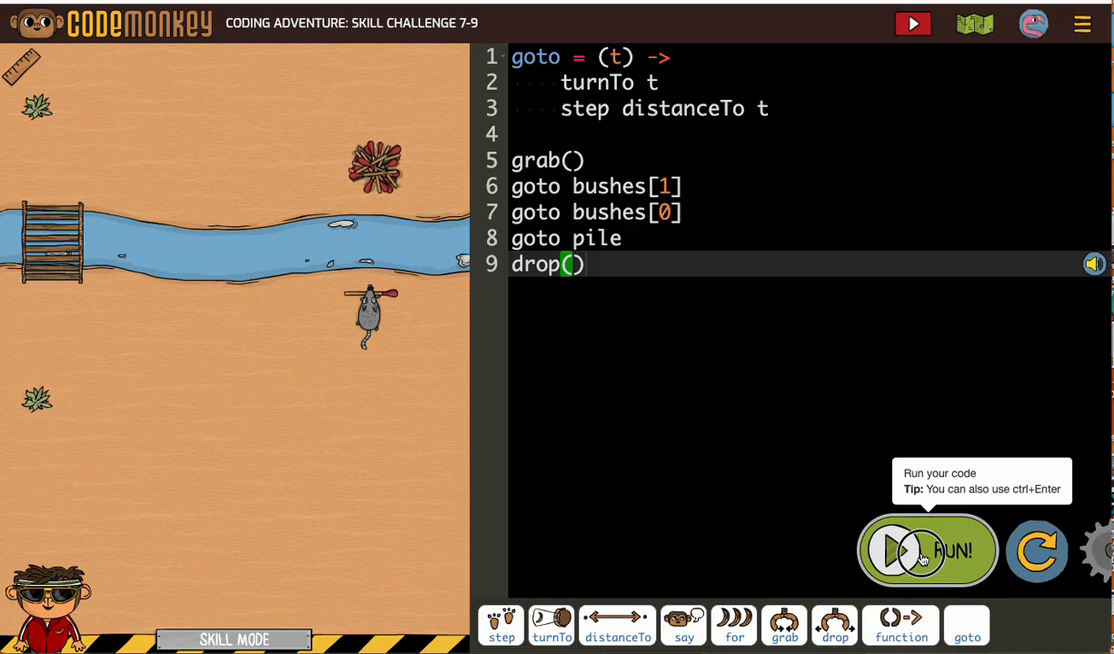
left_click(904, 552)
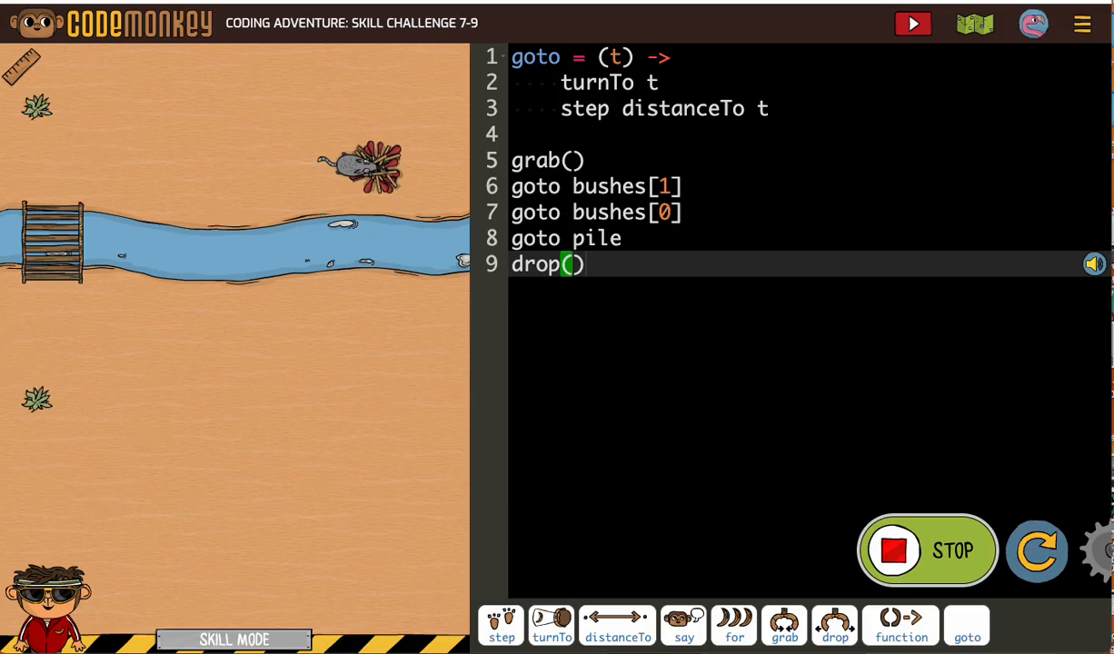
left_click(913, 24)
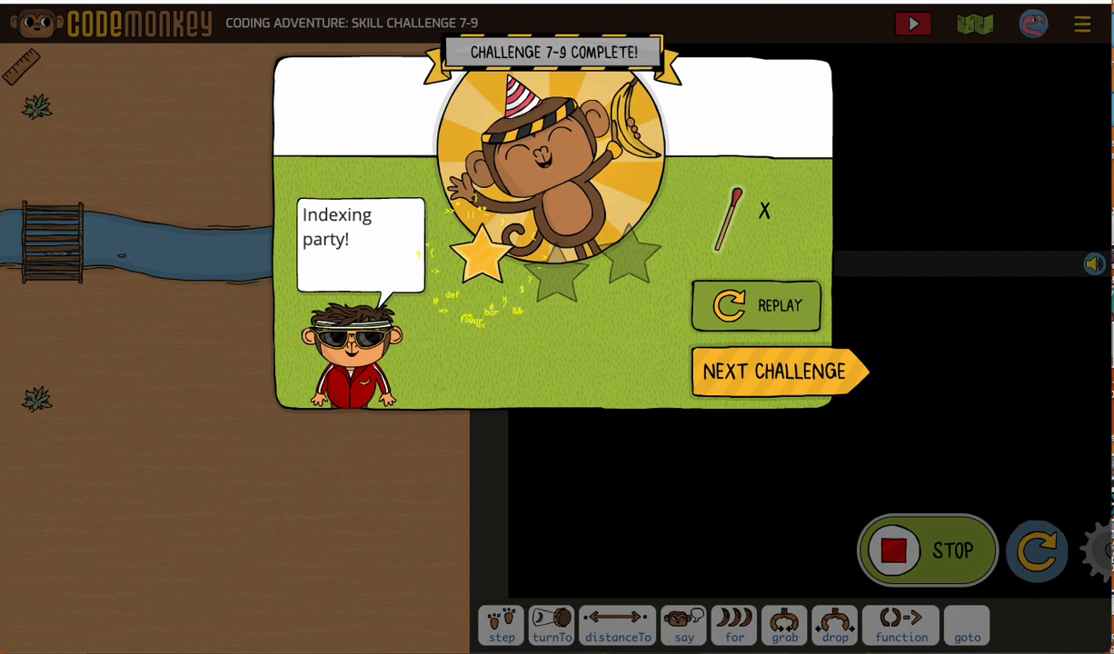